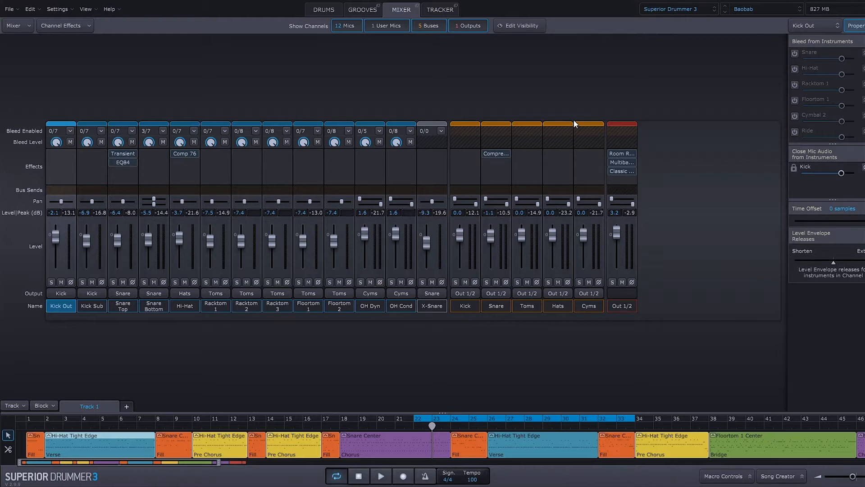
mouse_move(507, 90)
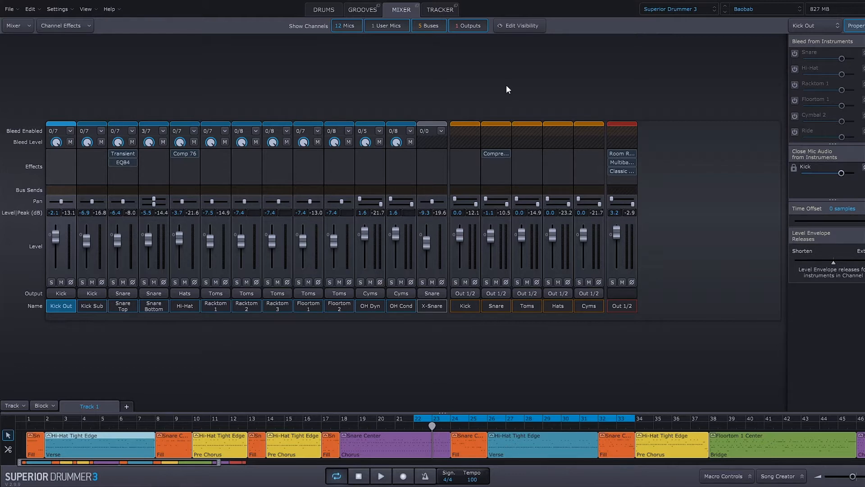
mouse_move(509, 33)
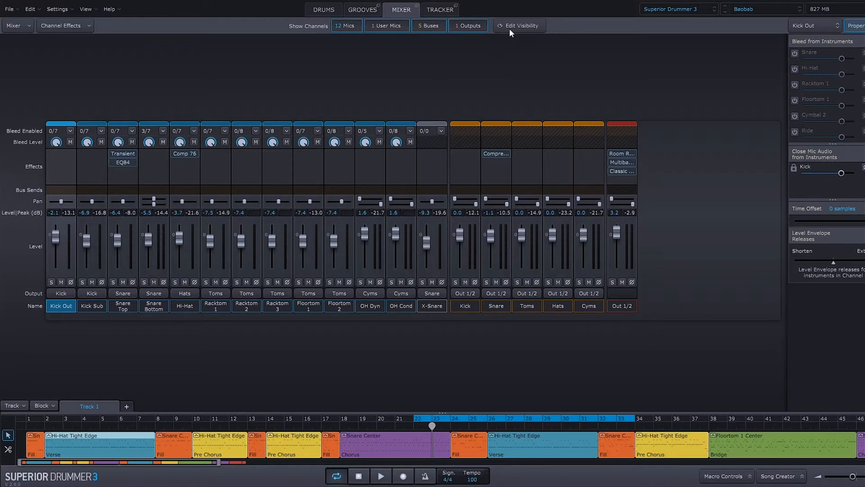
Step: Enable bleed from all 7/7 instruments into the Kick Out microphone
left_click(519, 25)
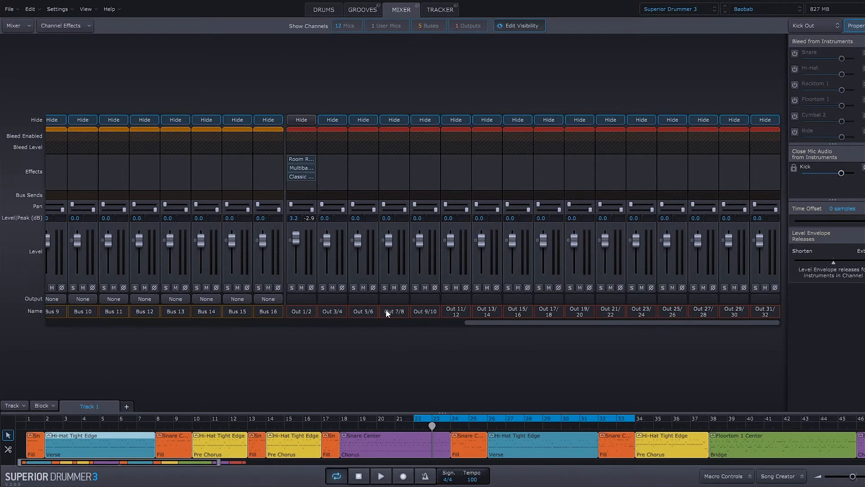
mouse_move(766, 317)
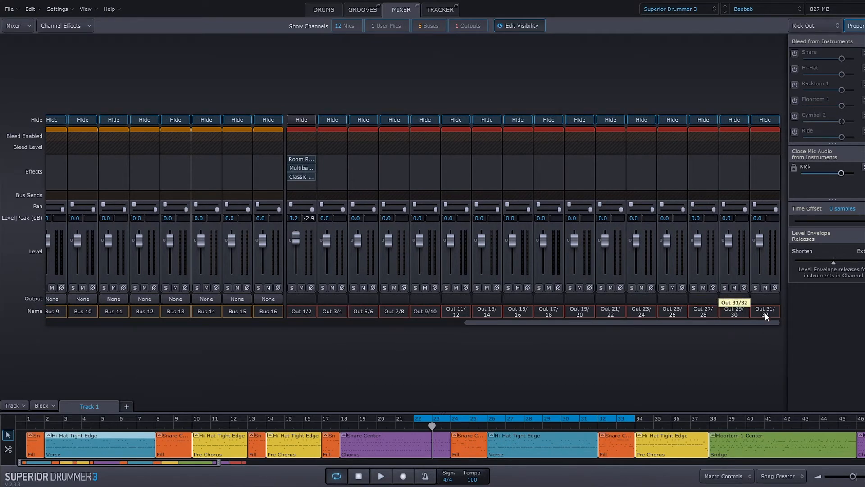
mouse_move(673, 314)
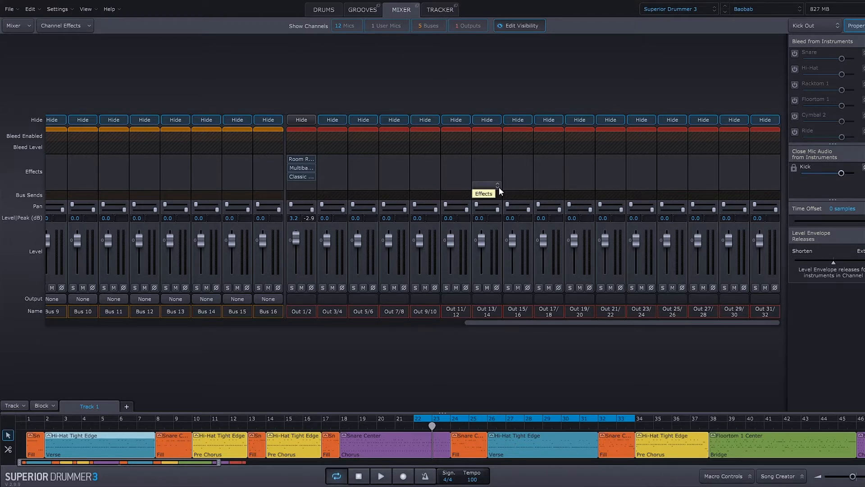
mouse_move(382, 129)
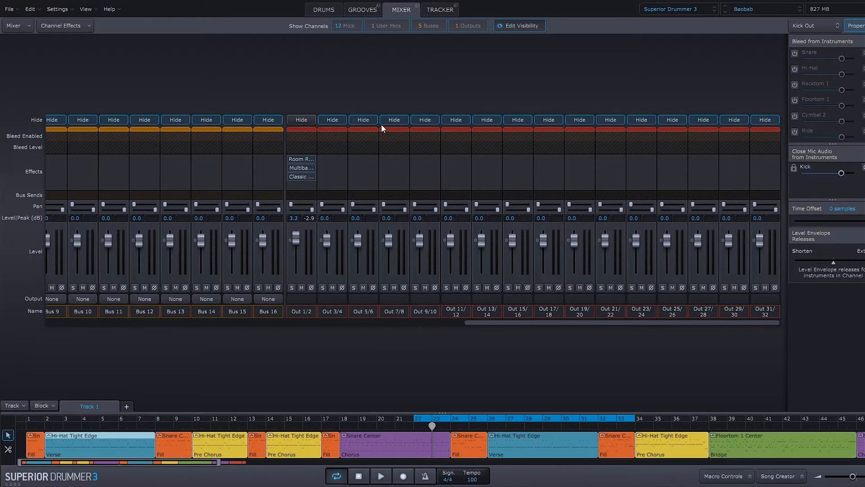
left_click(332, 120)
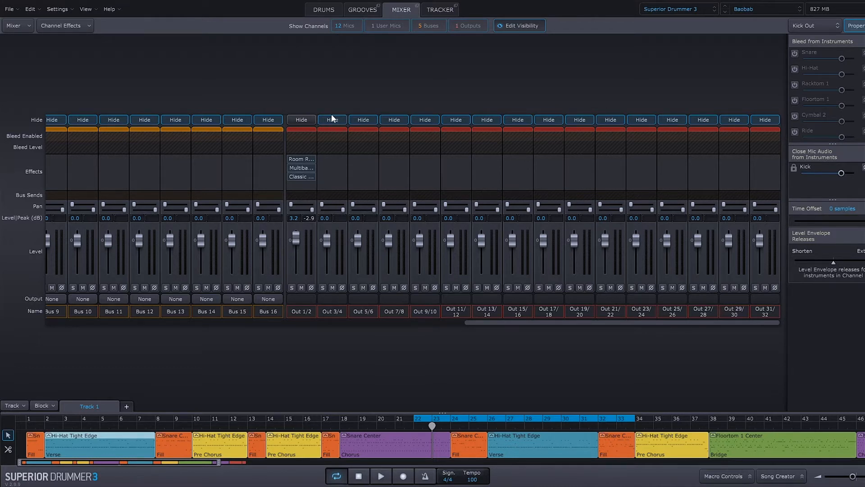
mouse_move(353, 118)
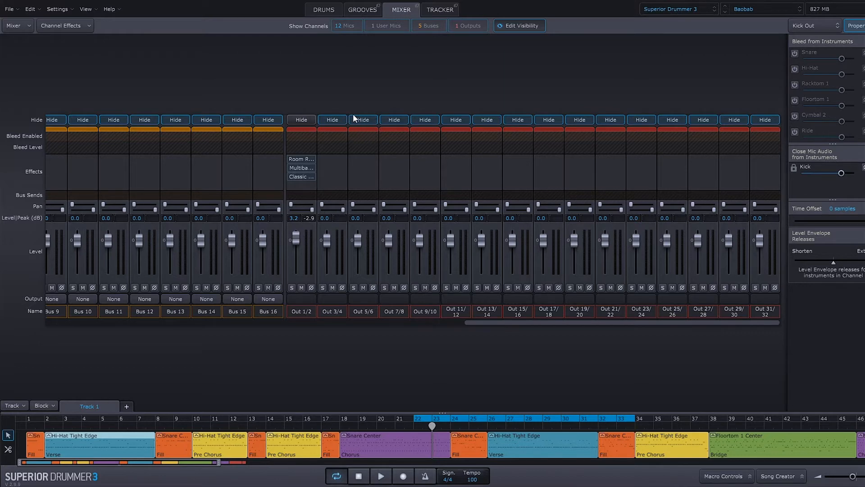
mouse_move(491, 331)
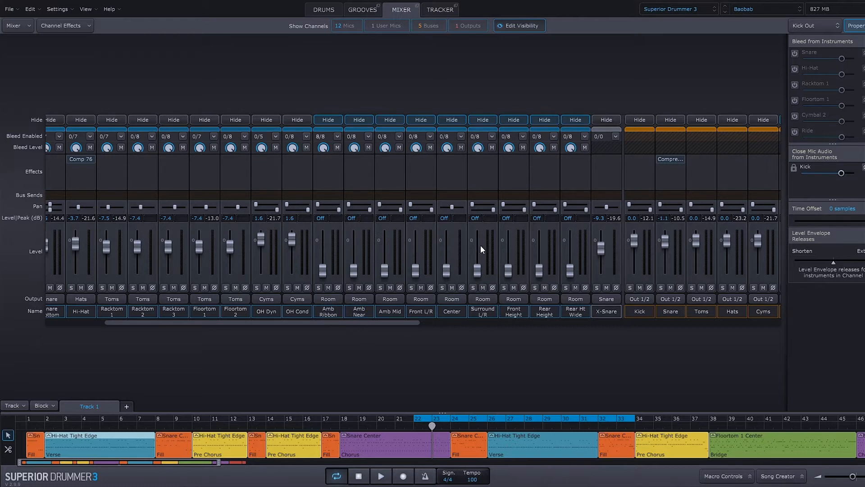
mouse_move(395, 243)
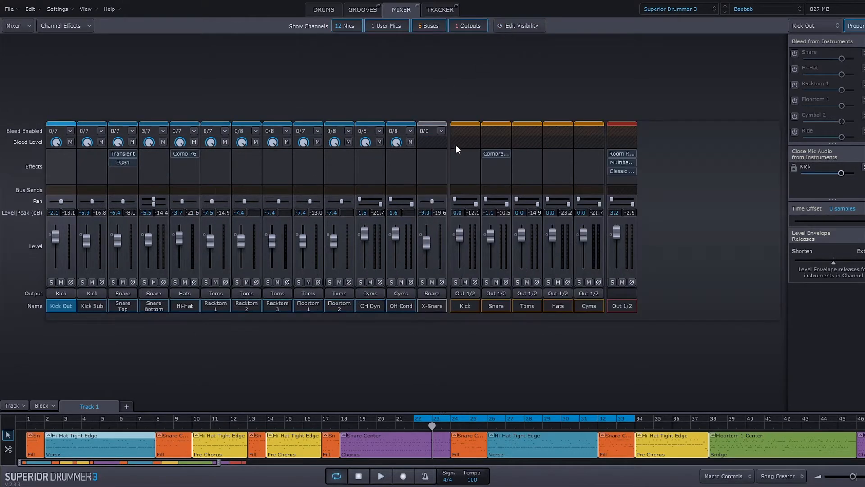
mouse_move(427, 359)
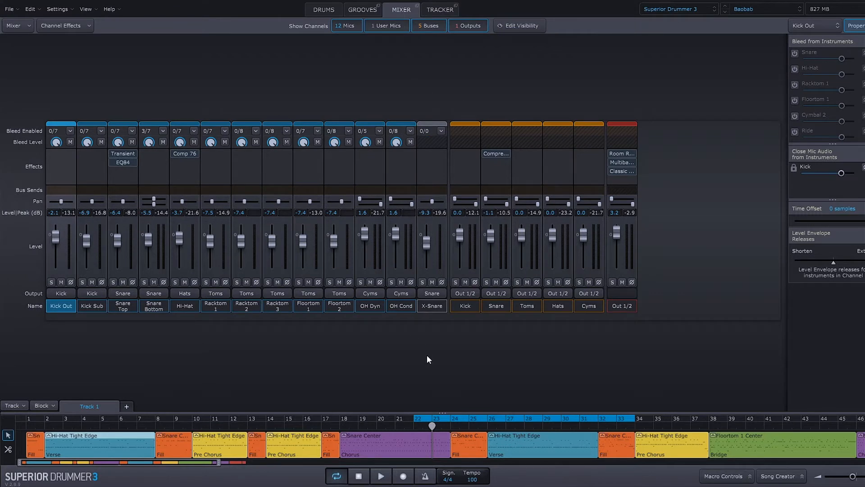
mouse_move(88, 171)
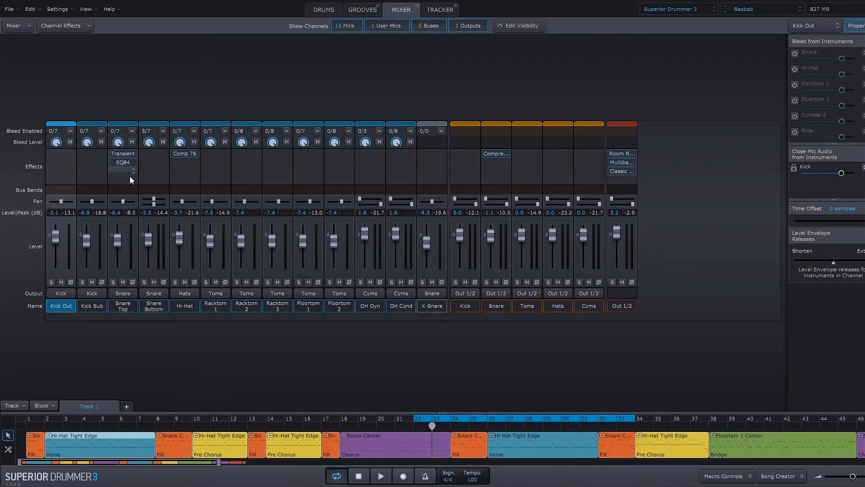
mouse_move(123, 181)
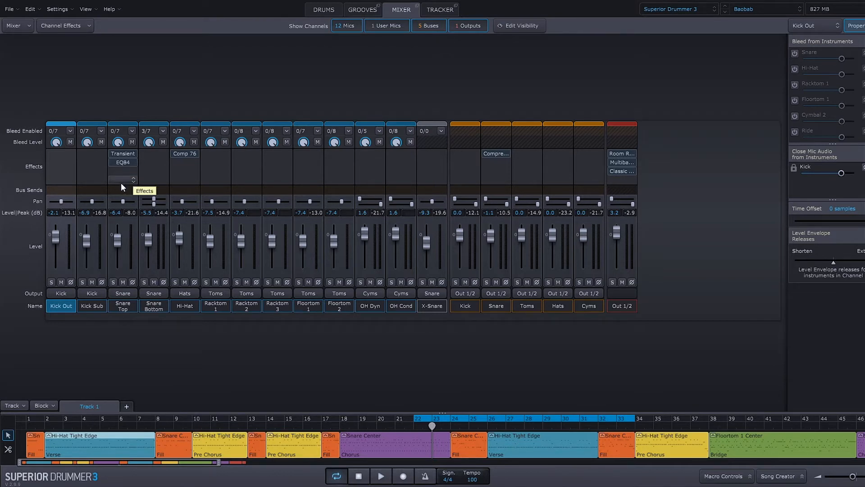
mouse_move(154, 103)
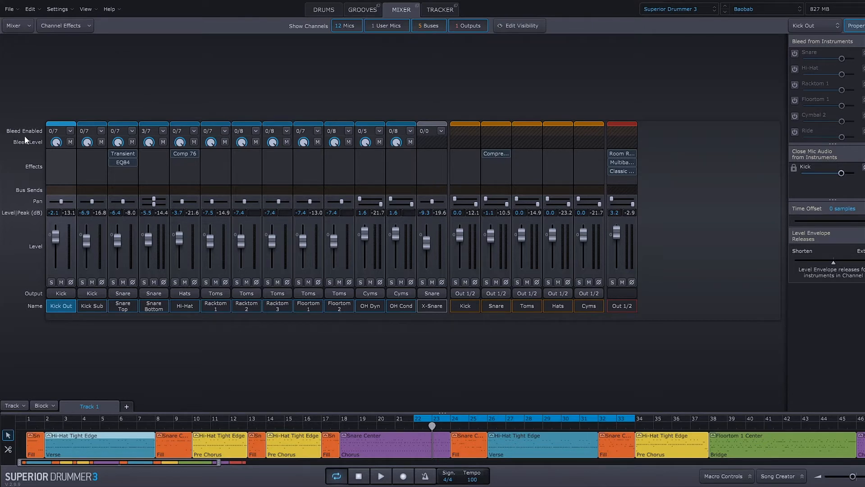
mouse_move(60, 93)
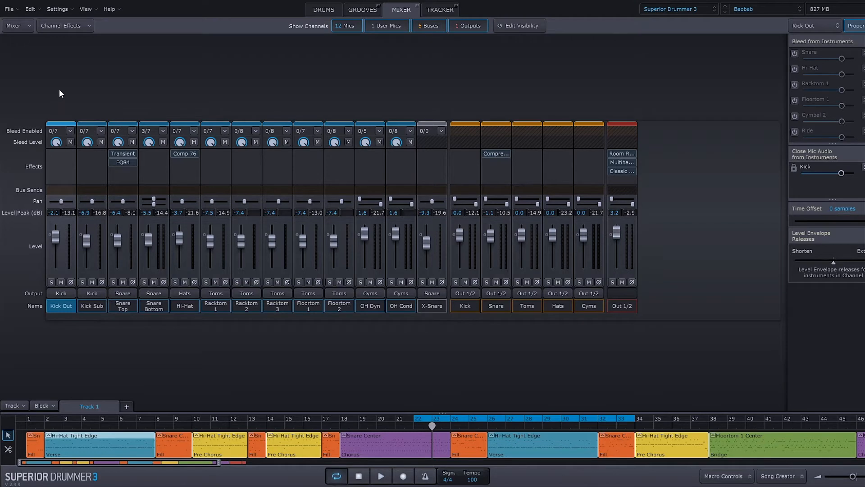
mouse_move(75, 106)
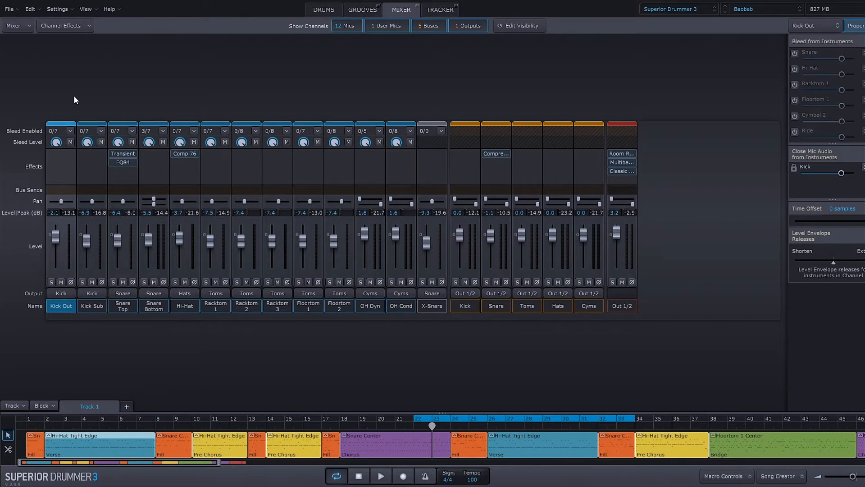
mouse_move(760, 78)
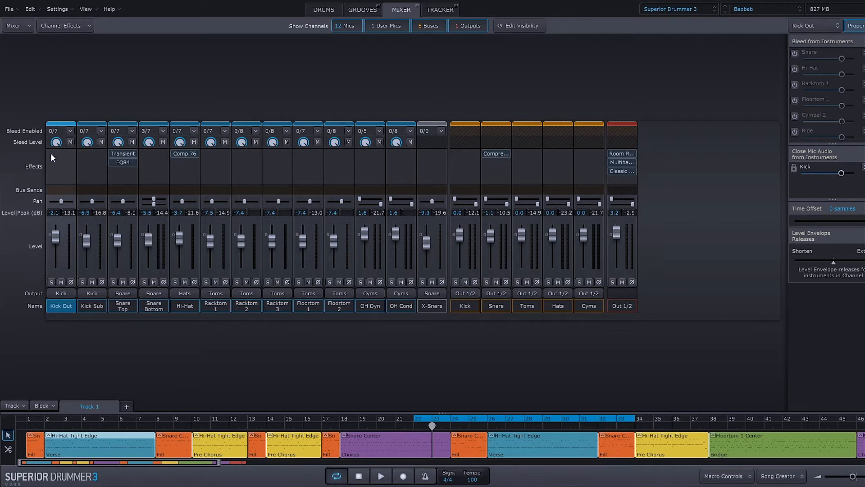
mouse_move(675, 77)
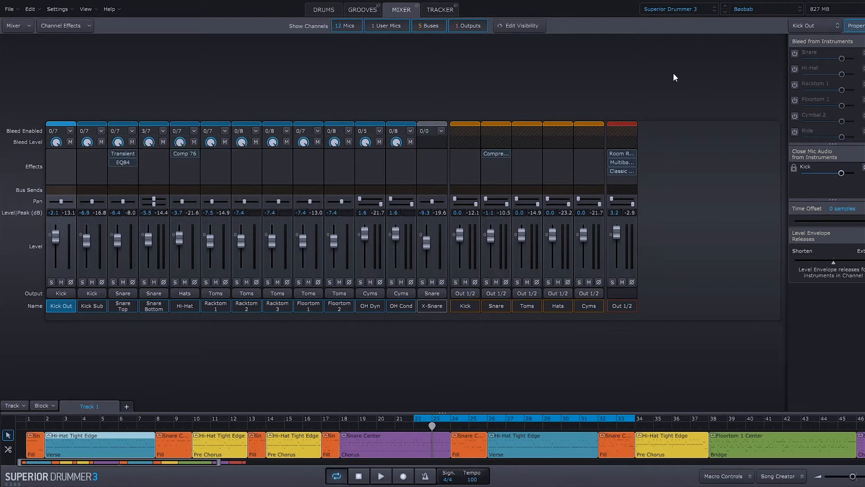
mouse_move(811, 44)
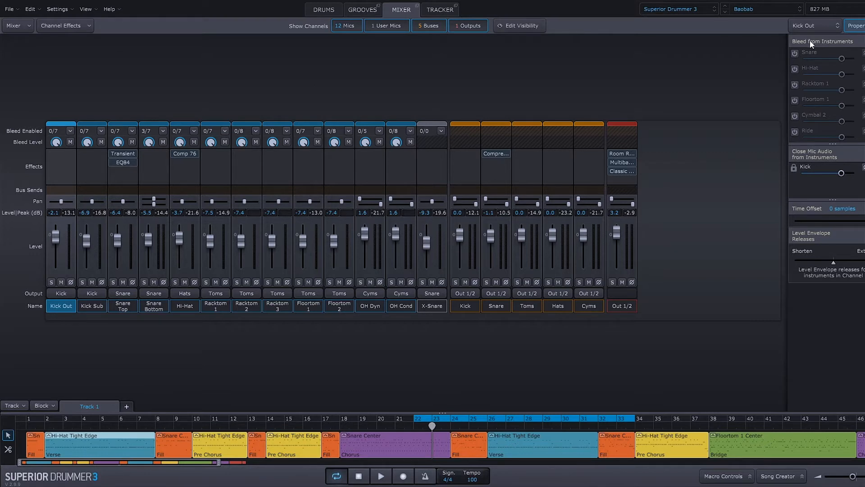
mouse_move(812, 45)
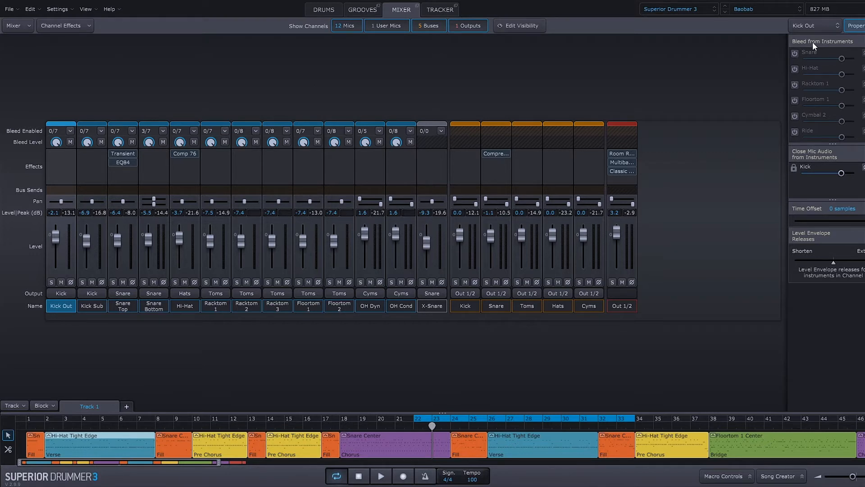
left_click(795, 54)
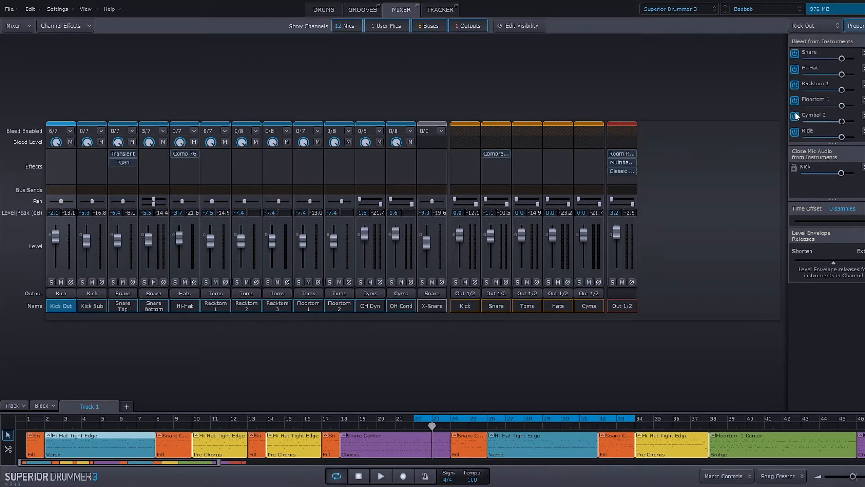
mouse_move(821, 9)
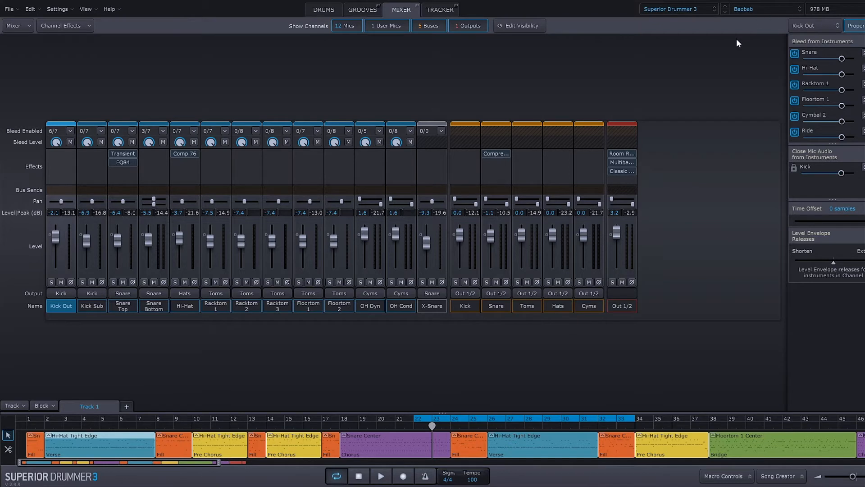
mouse_move(750, 48)
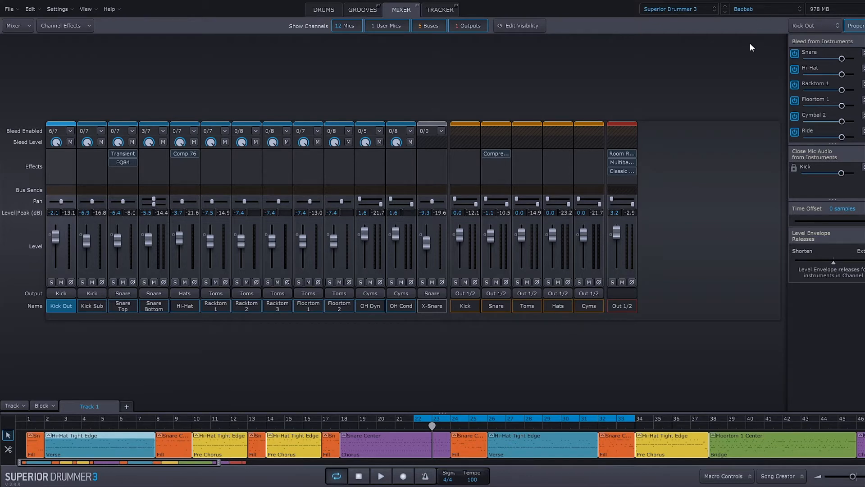
mouse_move(750, 50)
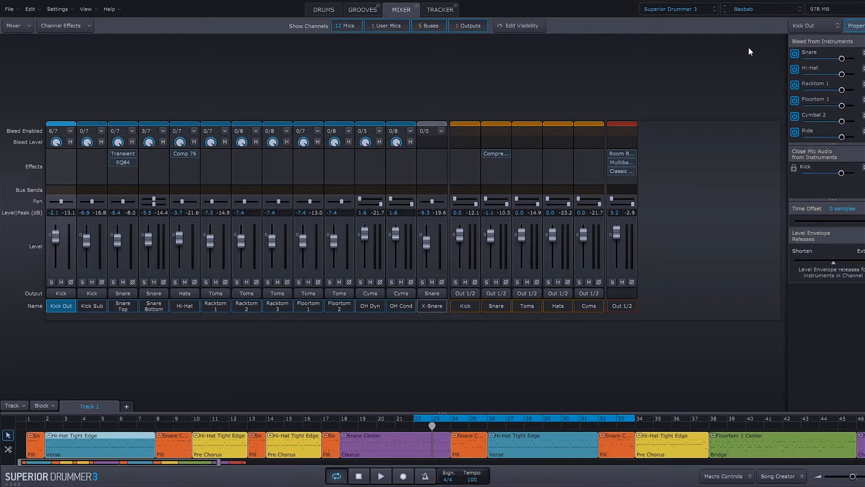
mouse_move(53, 142)
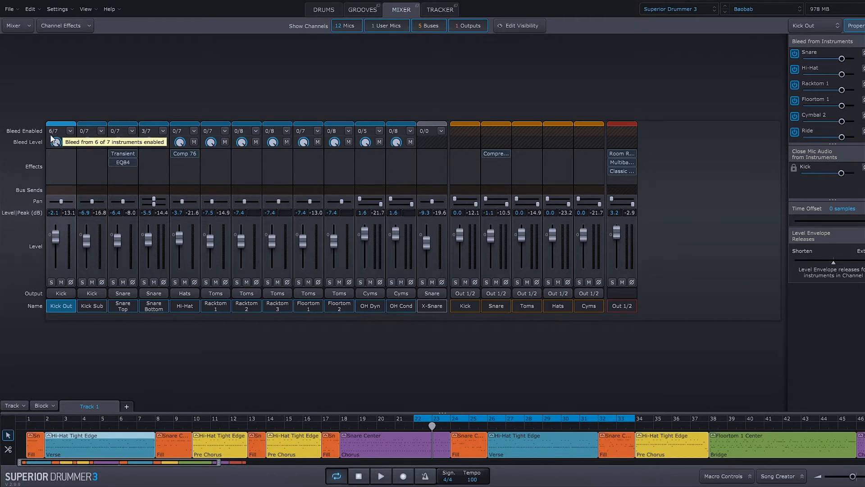
mouse_move(52, 137)
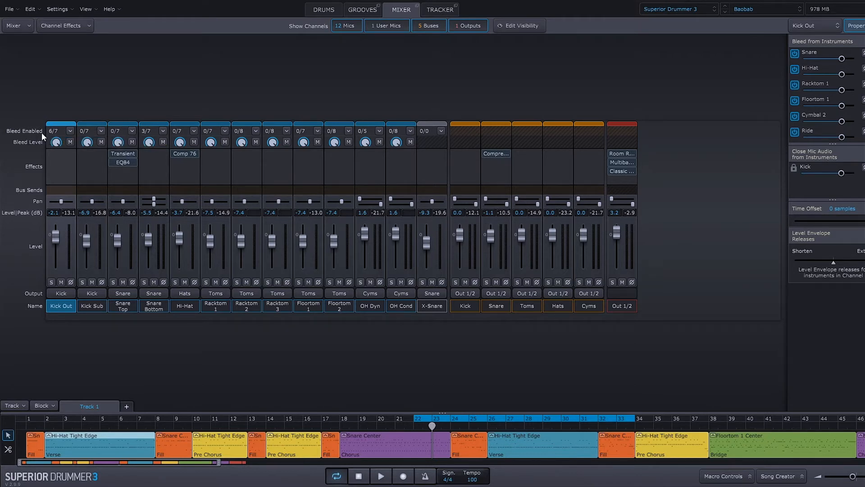
mouse_move(54, 142)
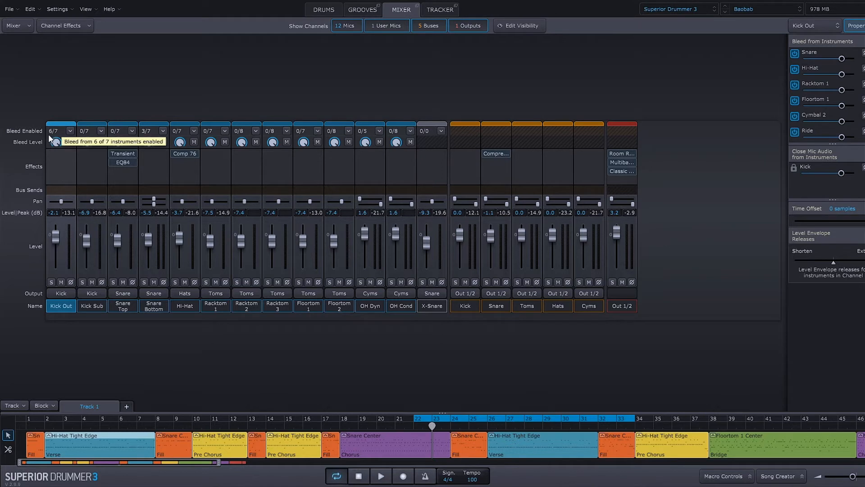
mouse_move(788, 75)
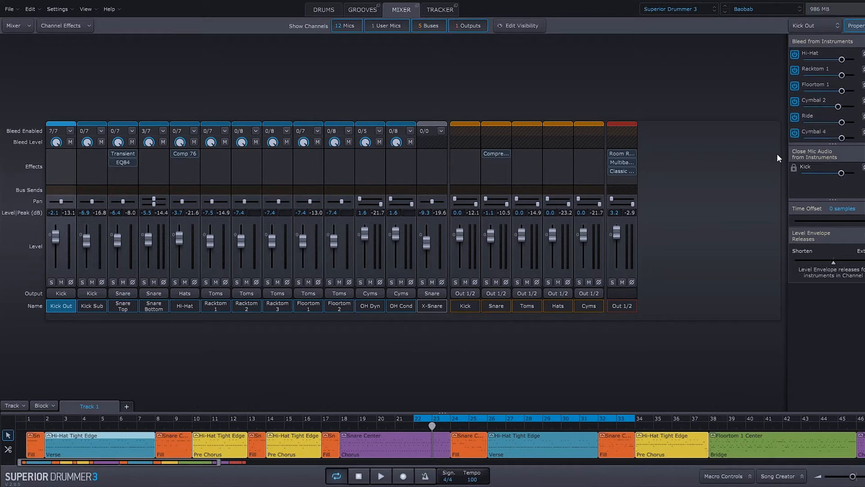
Step: Close the bleed instrument list after lowering the snare, hi-hat, tom and cymbal sliders
left_click(70, 131)
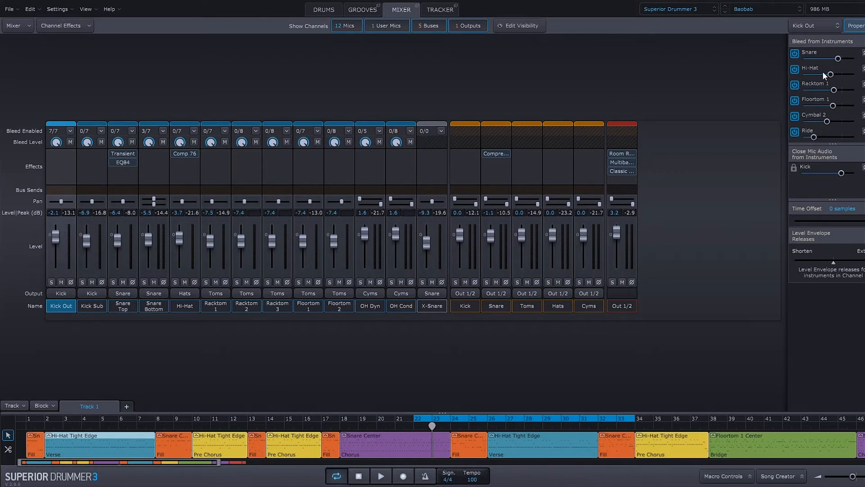
mouse_move(828, 75)
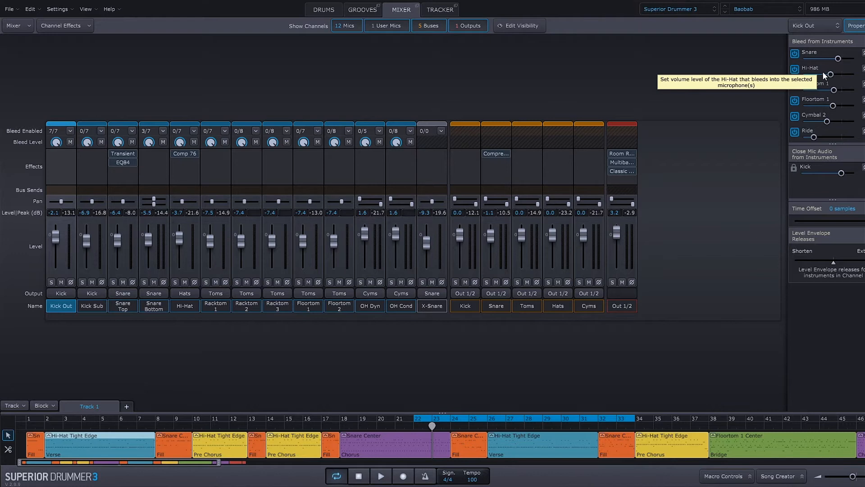
mouse_move(65, 152)
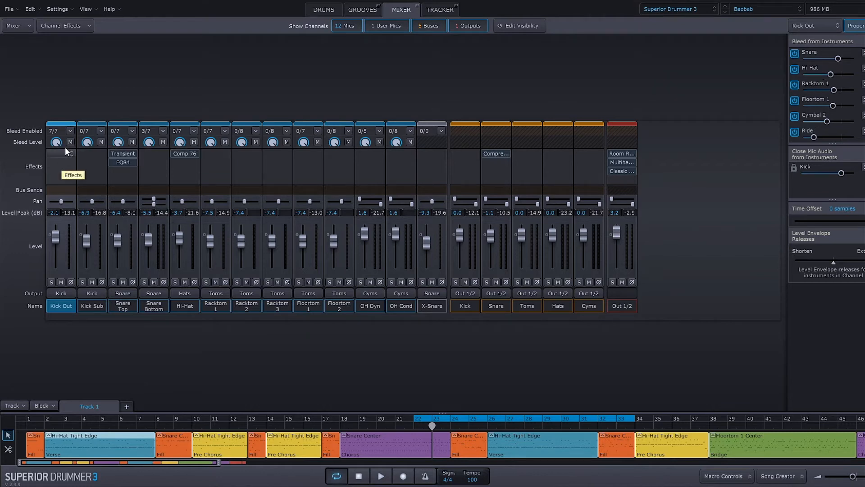
mouse_move(56, 142)
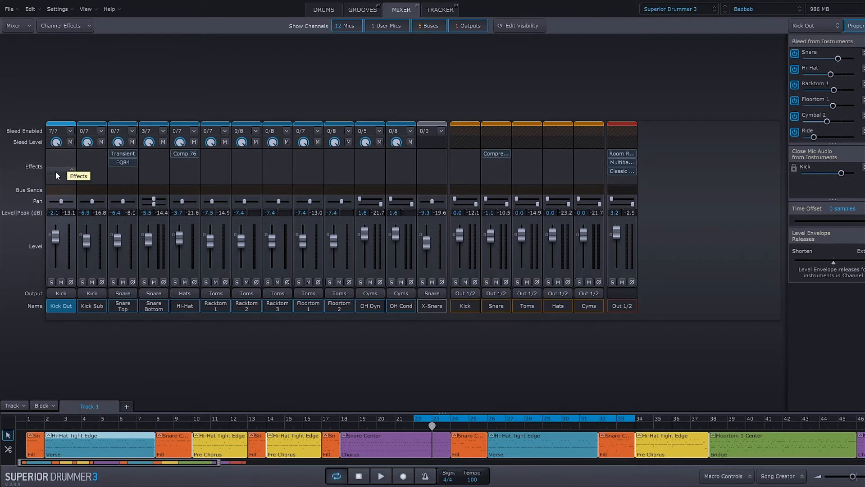
mouse_move(62, 157)
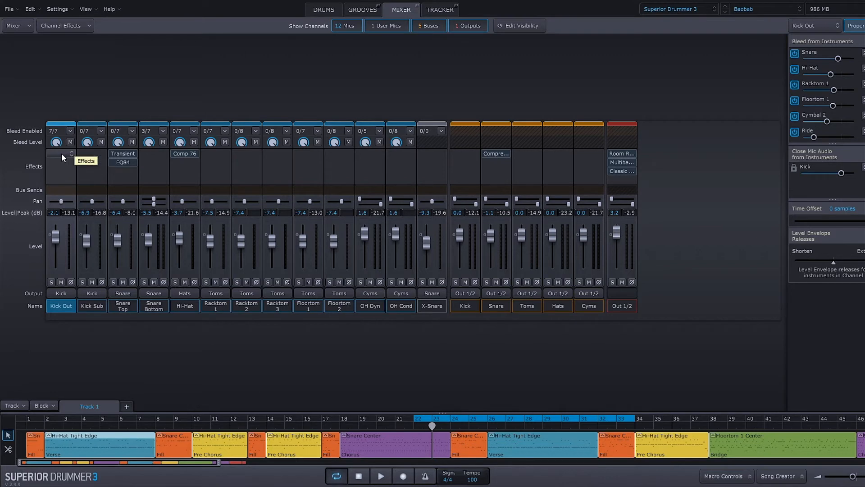
left_click(60, 161)
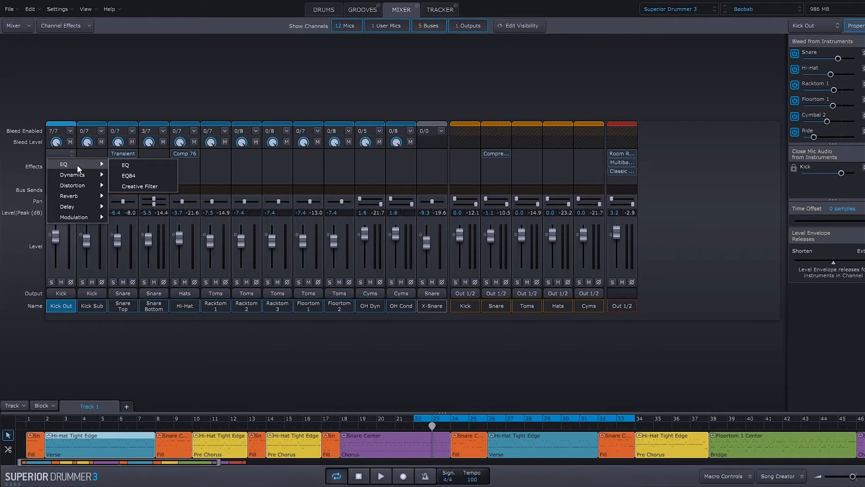
mouse_move(77, 169)
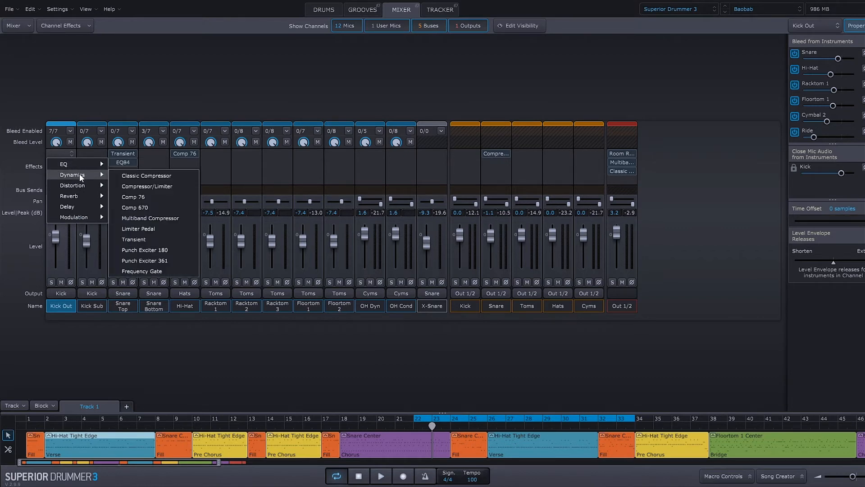
mouse_move(72, 185)
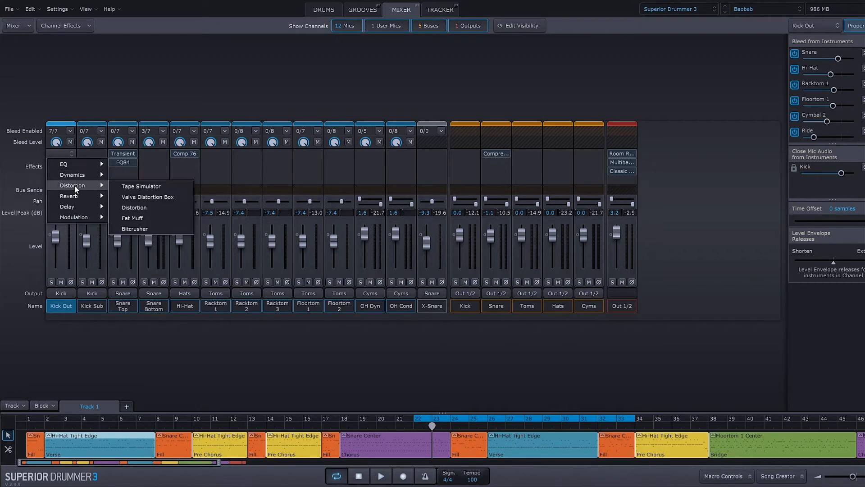
mouse_move(72, 196)
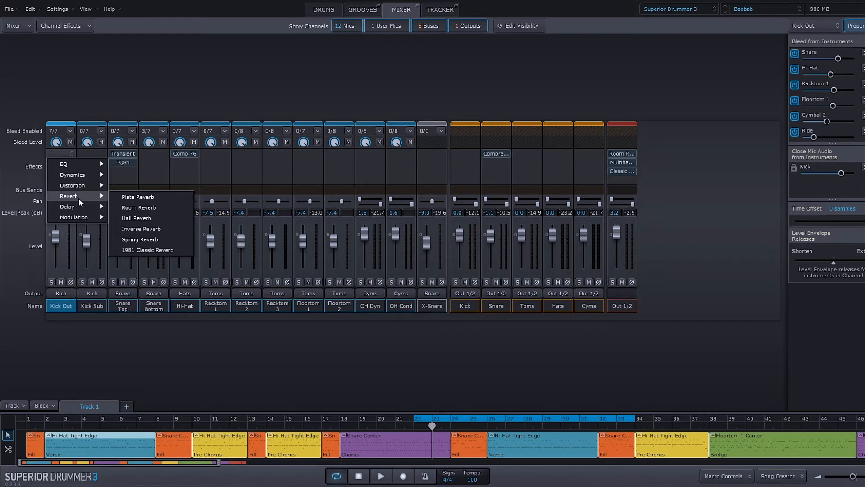
mouse_move(66, 206)
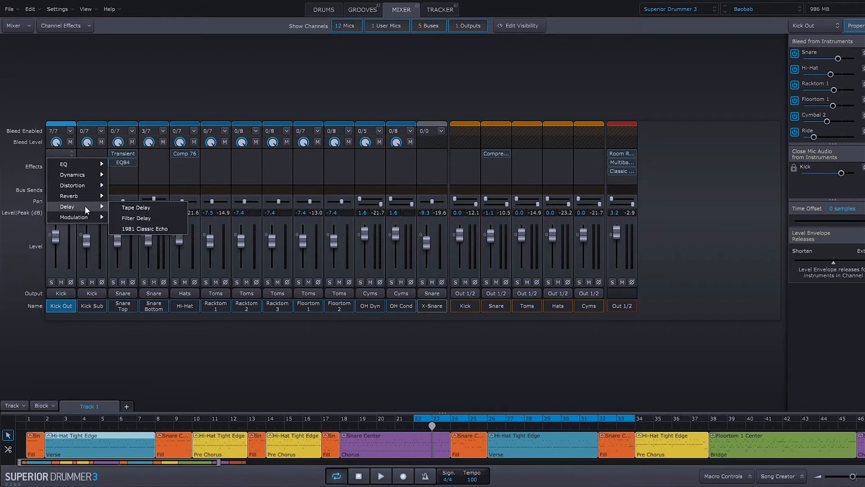
mouse_move(74, 216)
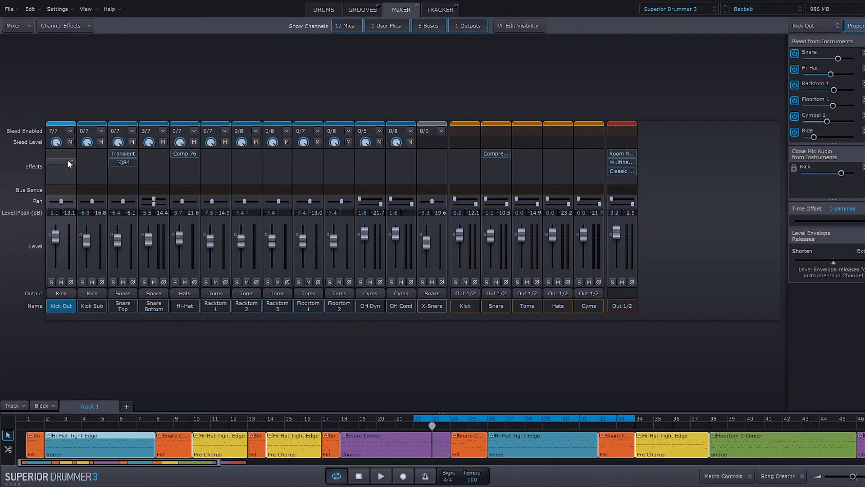
mouse_move(61, 165)
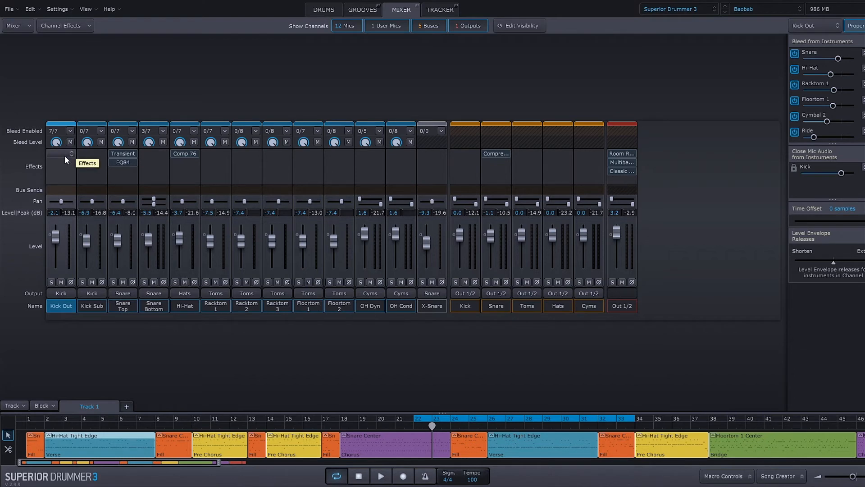
Step: Insert an EQ effect in Kick Out's first slot and leave its editor unchanged
left_click(87, 162)
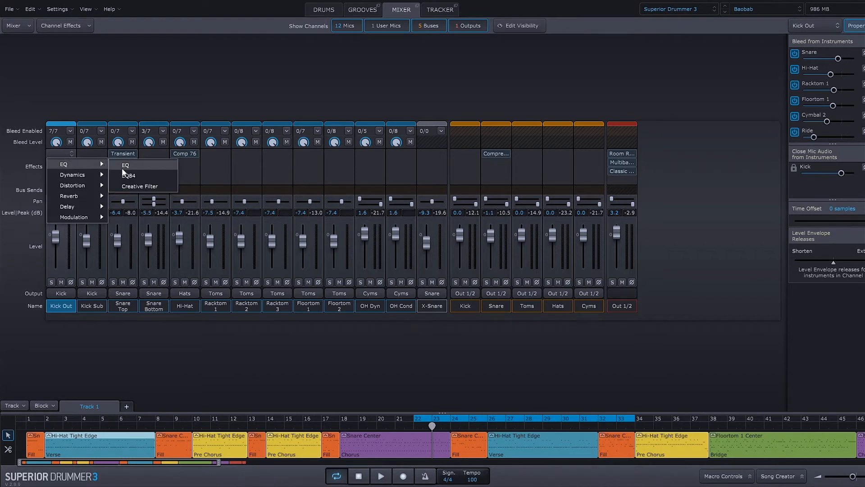
left_click(126, 164)
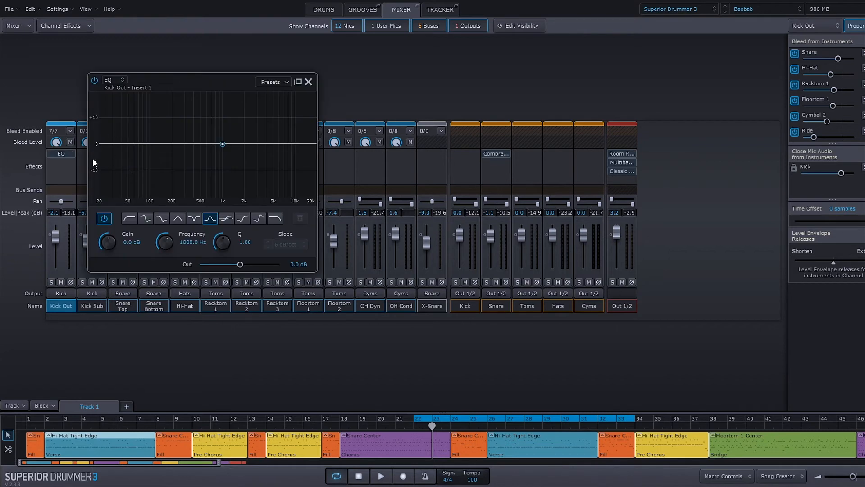
mouse_move(309, 83)
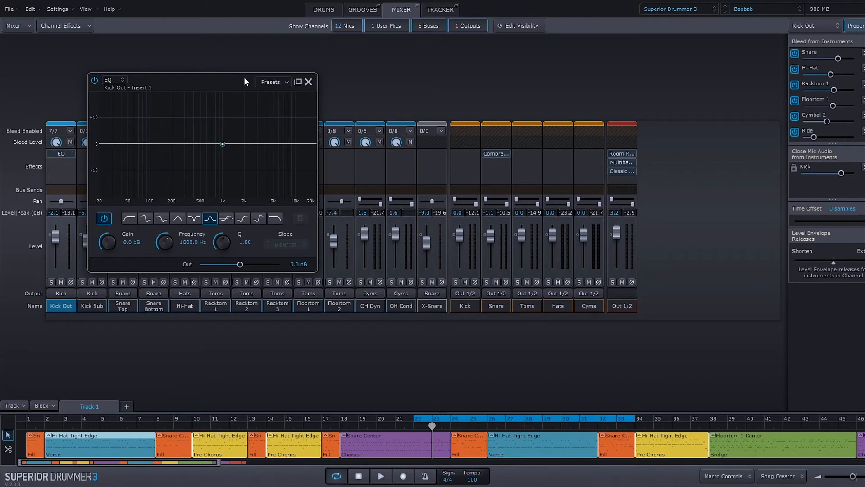
mouse_move(297, 82)
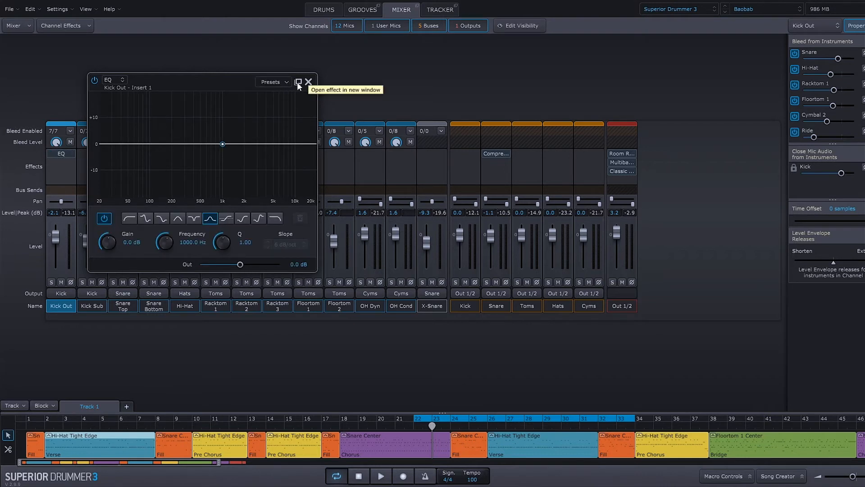
left_click(298, 82)
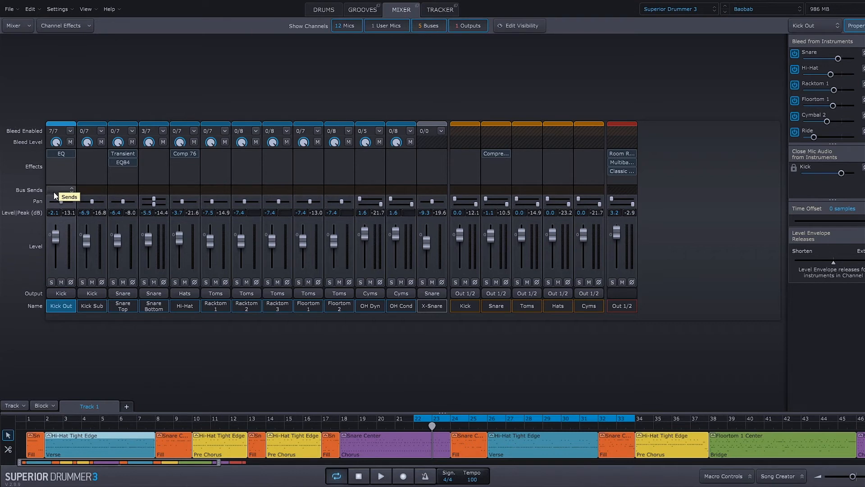
Step: Send Kick Out to Bus 7 renamed 'FX 1' and add a Spring Reverb on it
left_click(61, 189)
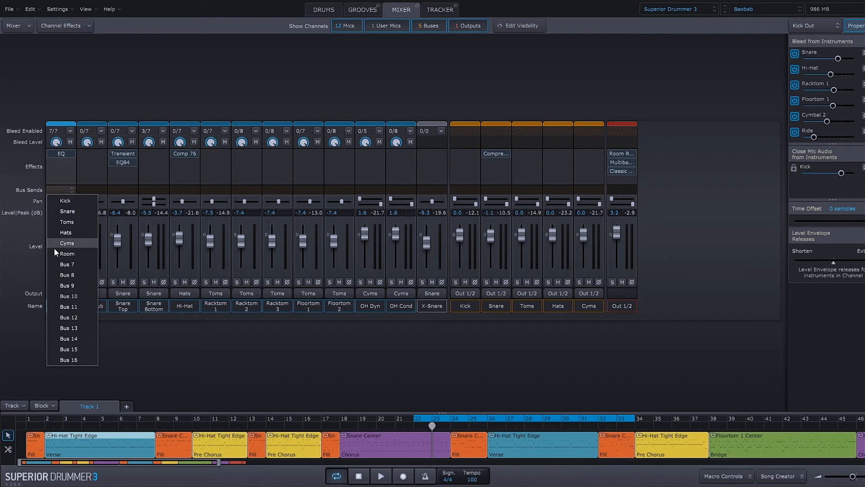
mouse_move(66, 265)
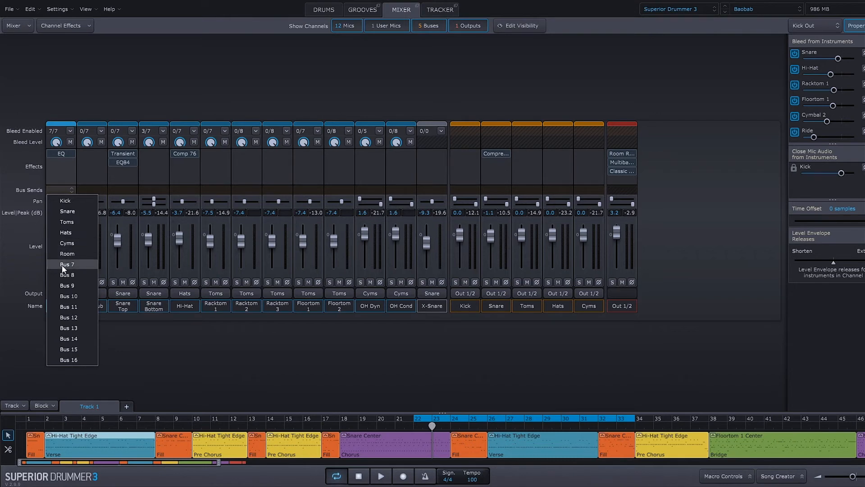
left_click(67, 263)
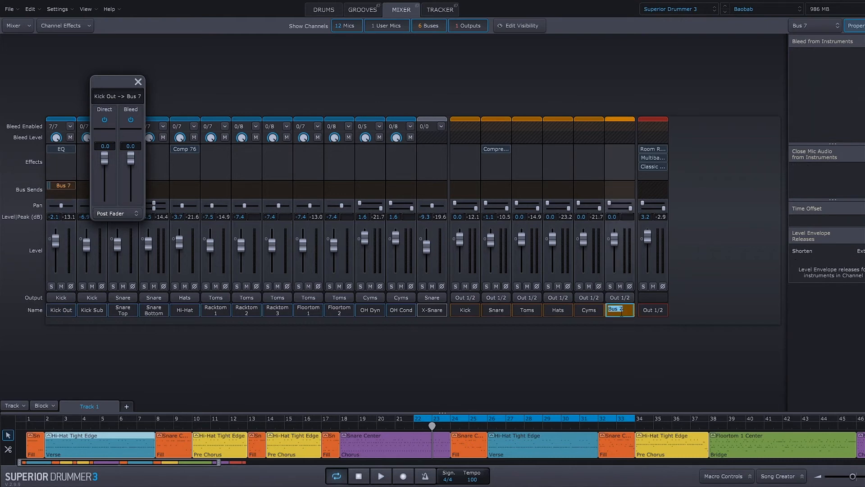
type("FX 1")
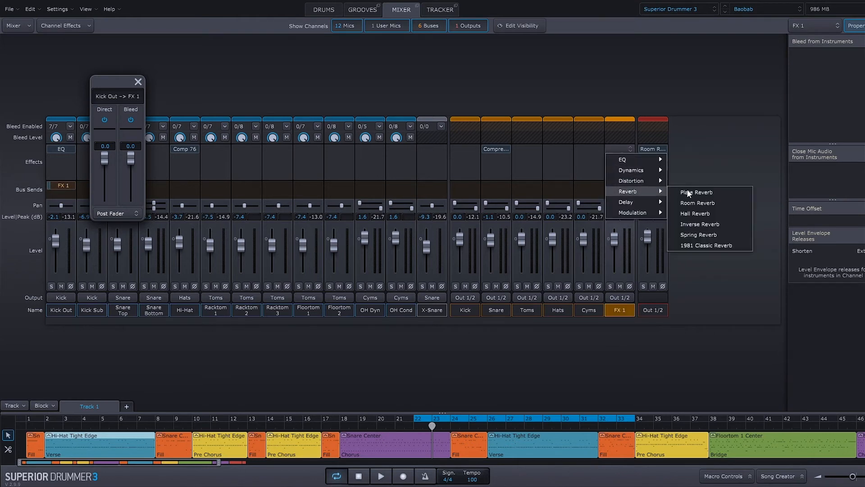
left_click(698, 235)
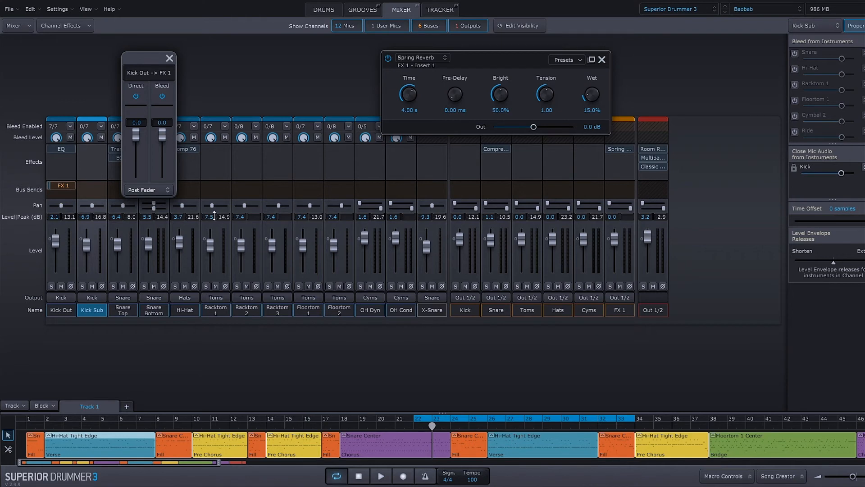
mouse_move(210, 207)
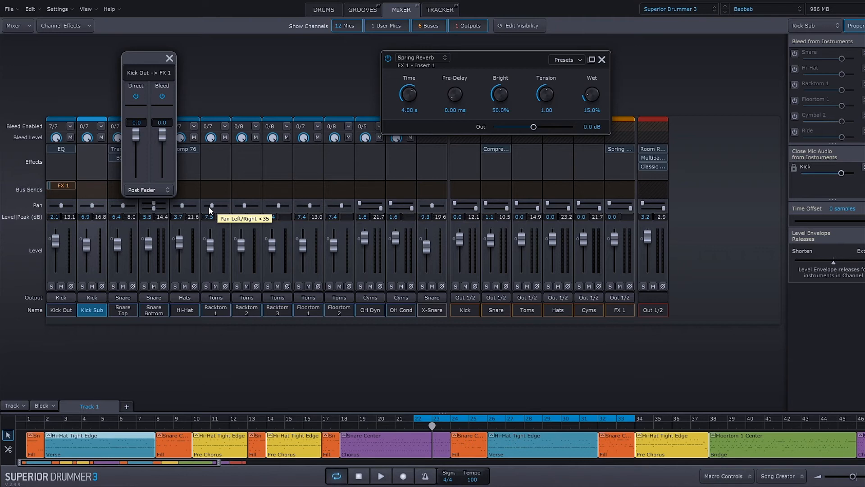
left_click(169, 58)
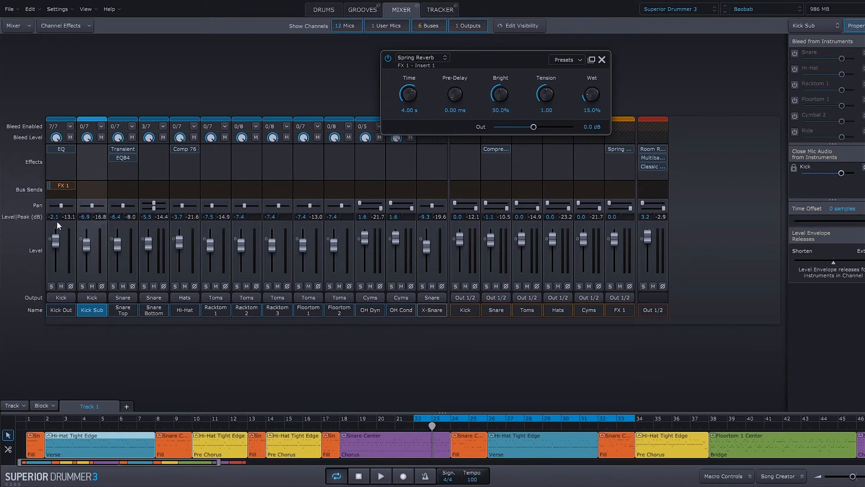
left_click_drag(56, 233, 56, 238)
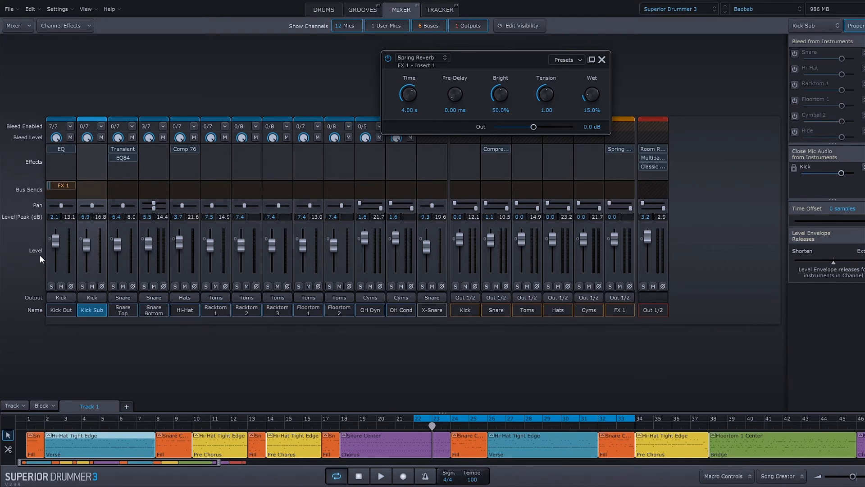
mouse_move(54, 232)
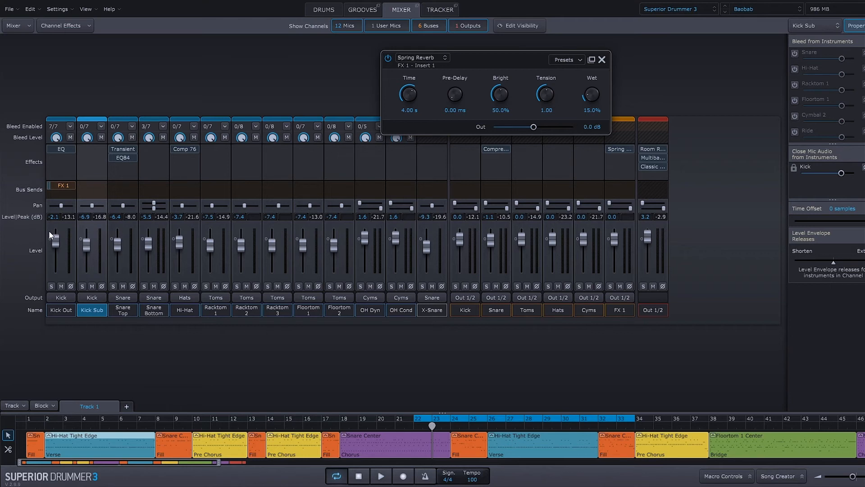
mouse_move(63, 307)
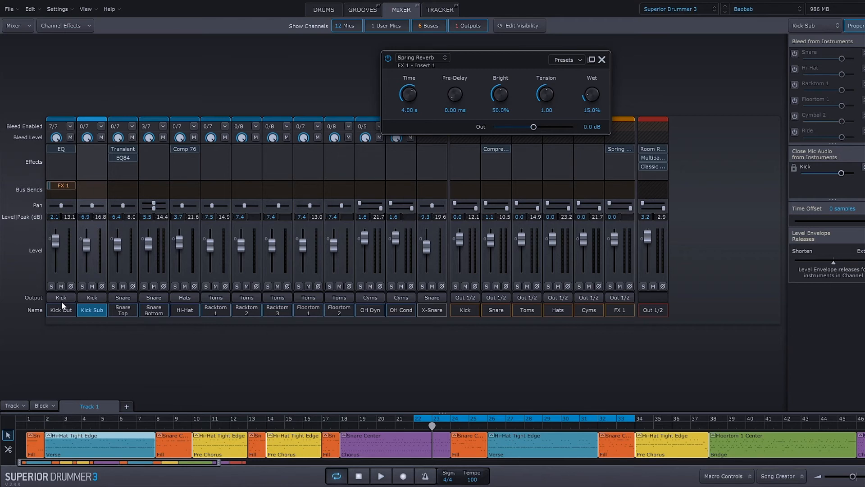
mouse_move(9, 285)
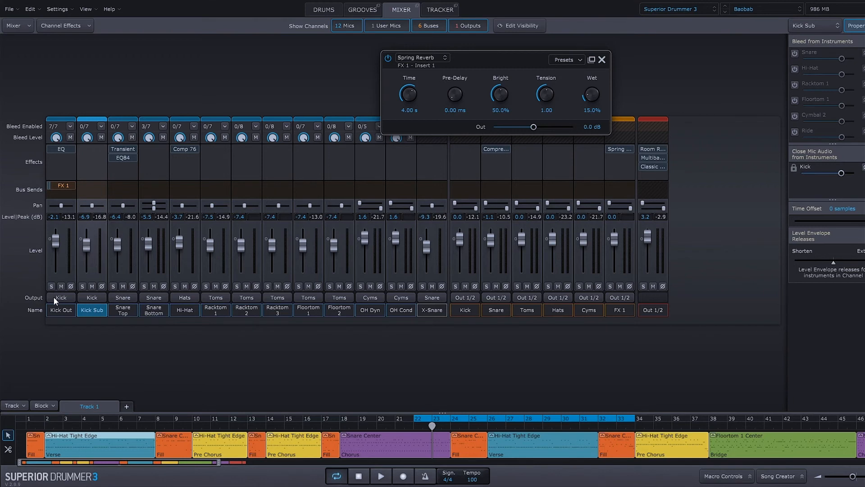
mouse_move(482, 318)
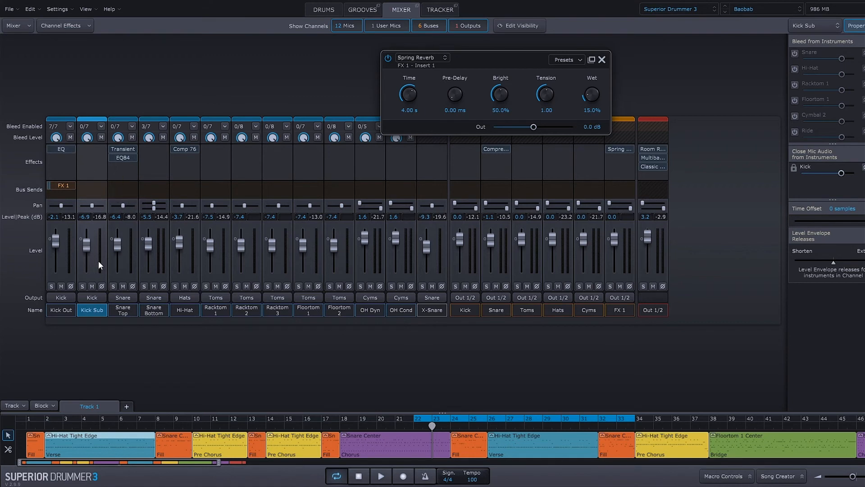
mouse_move(82, 286)
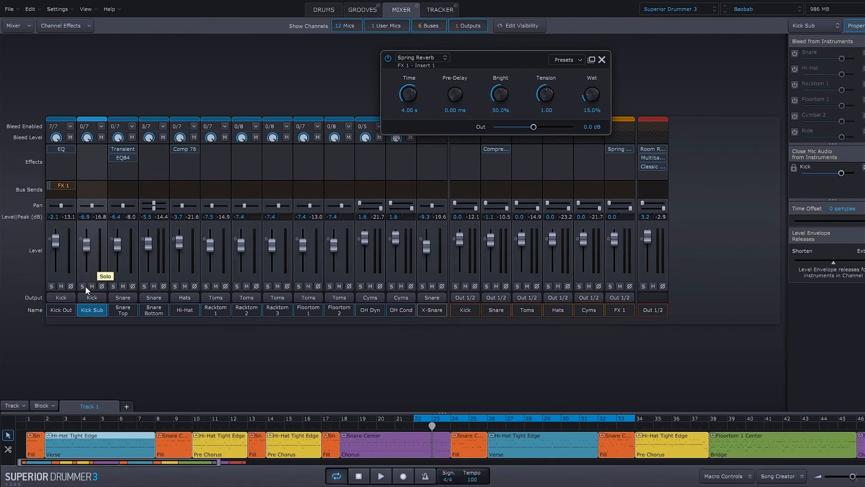
mouse_move(61, 326)
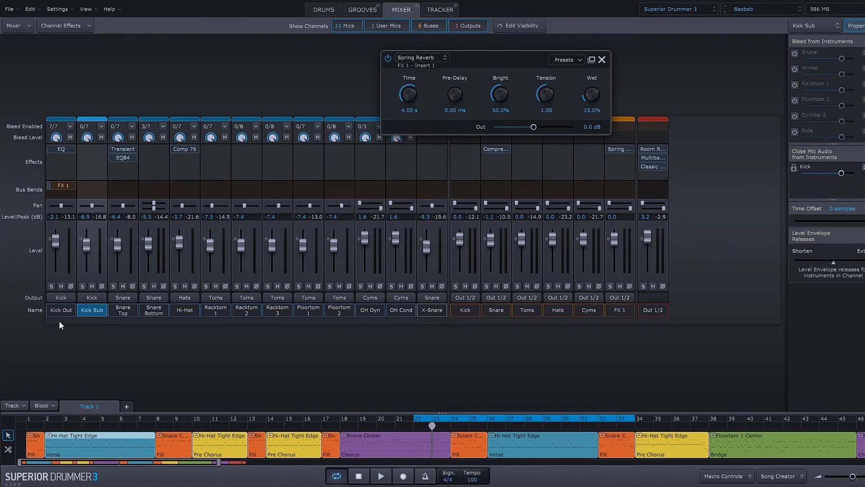
mouse_move(425, 380)
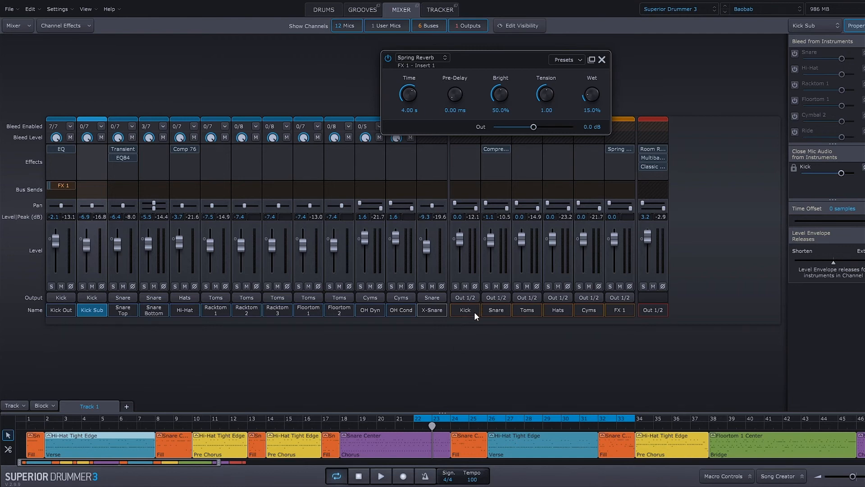
mouse_move(465, 302)
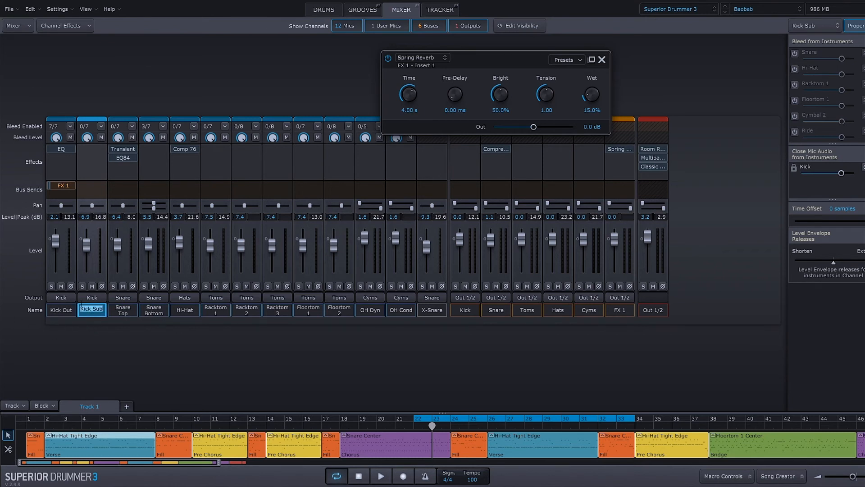
mouse_move(91, 334)
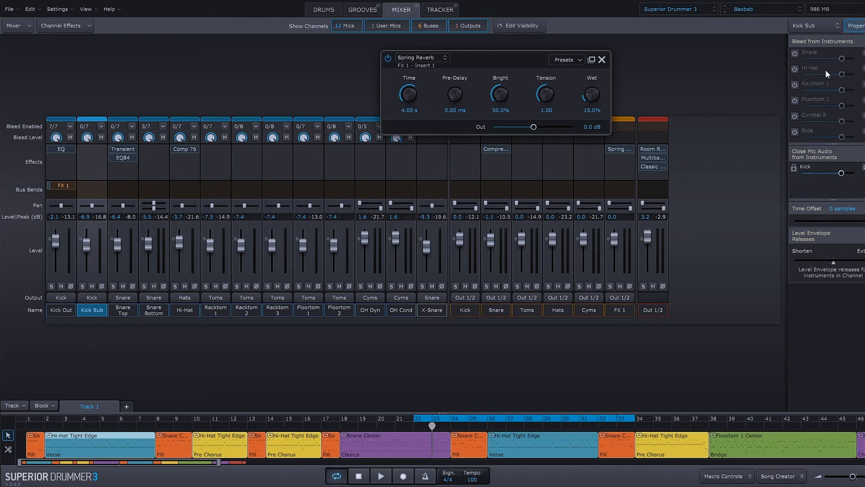
mouse_move(802, 54)
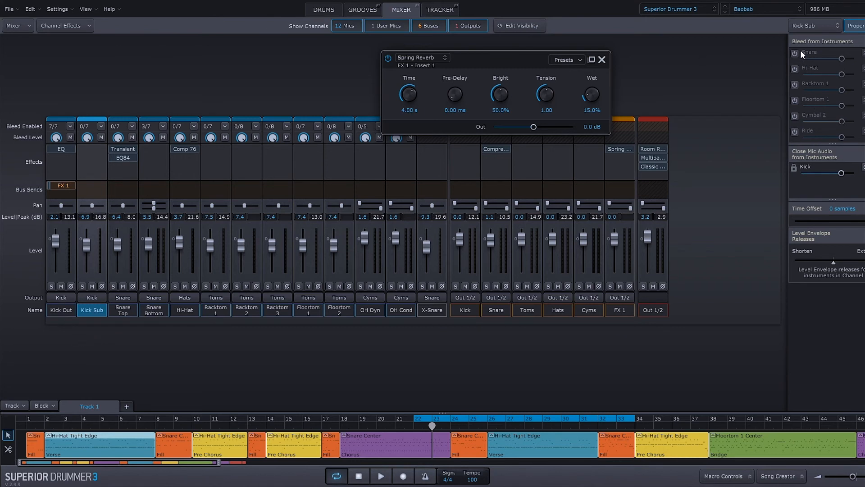
mouse_move(789, 147)
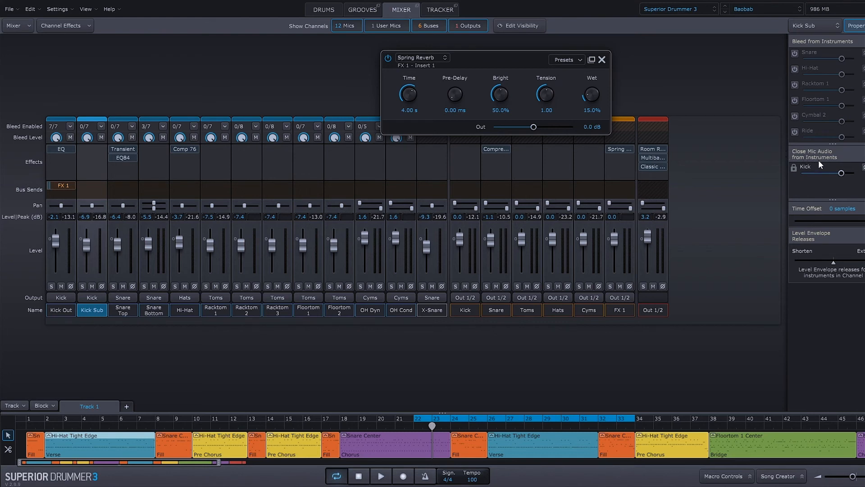
mouse_move(801, 179)
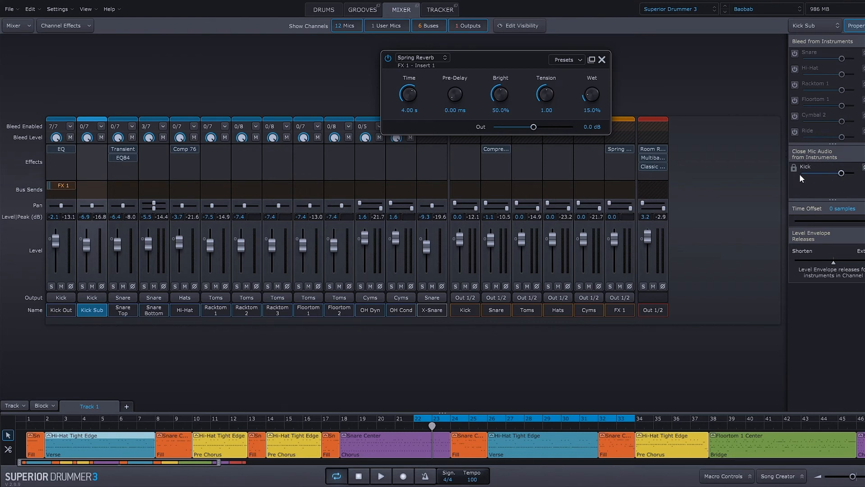
mouse_move(837, 171)
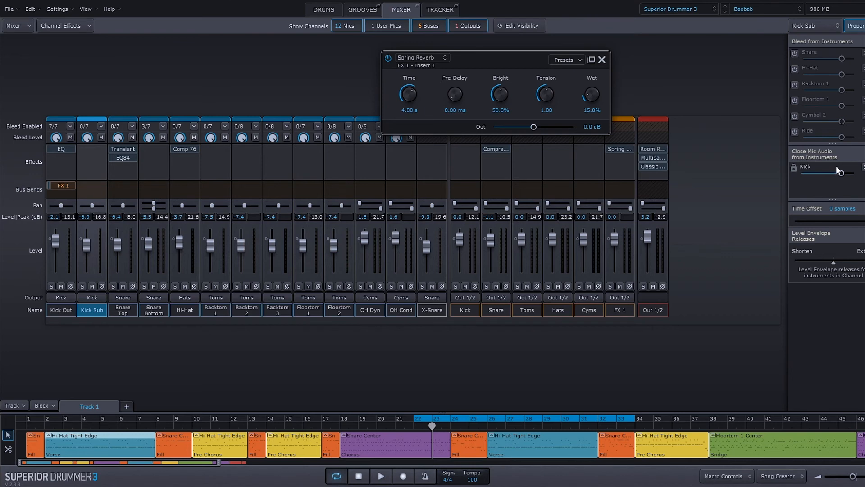
left_click_drag(87, 245, 87, 237)
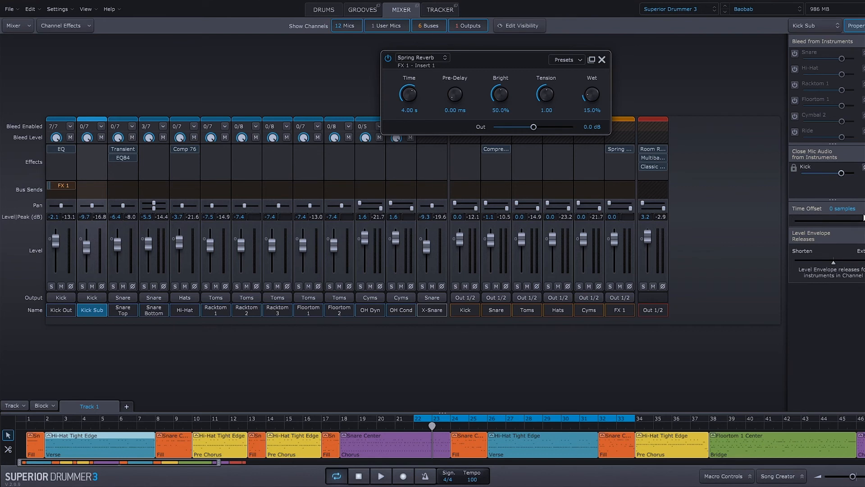
Step: Drag the Kick Sub mic's Time Offset to -10.0 ms
left_click_drag(859, 222, 849, 221)
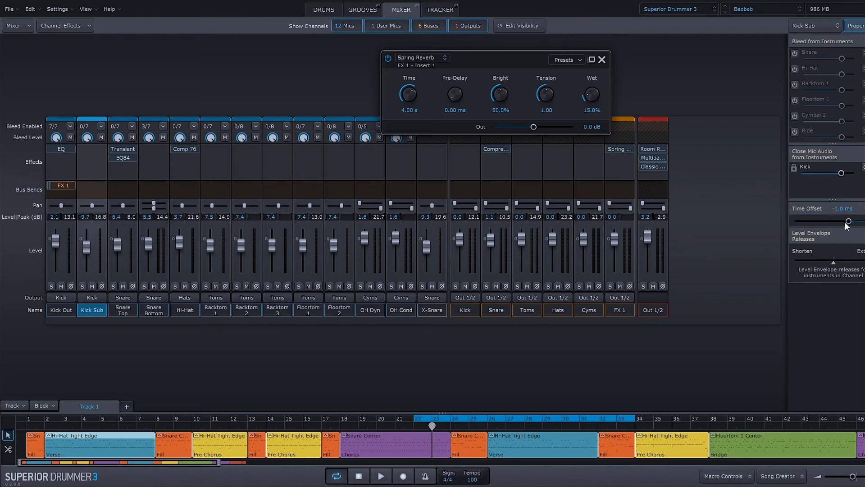
left_click_drag(848, 221, 794, 222)
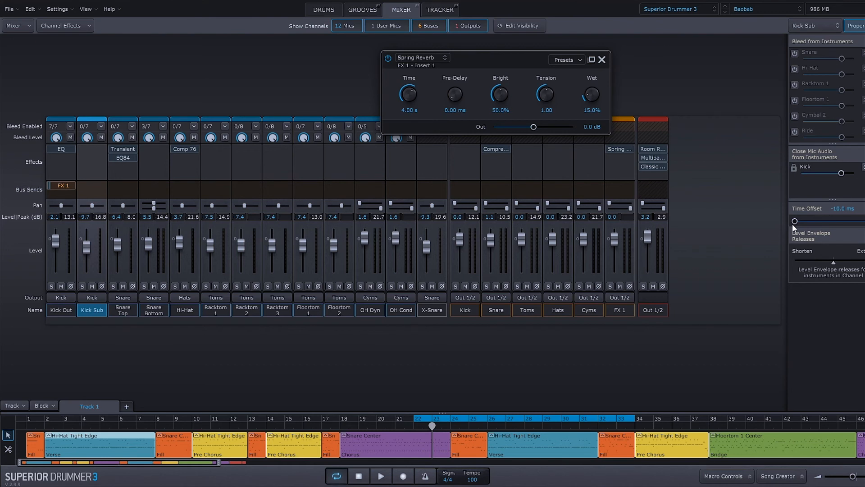
mouse_move(807, 208)
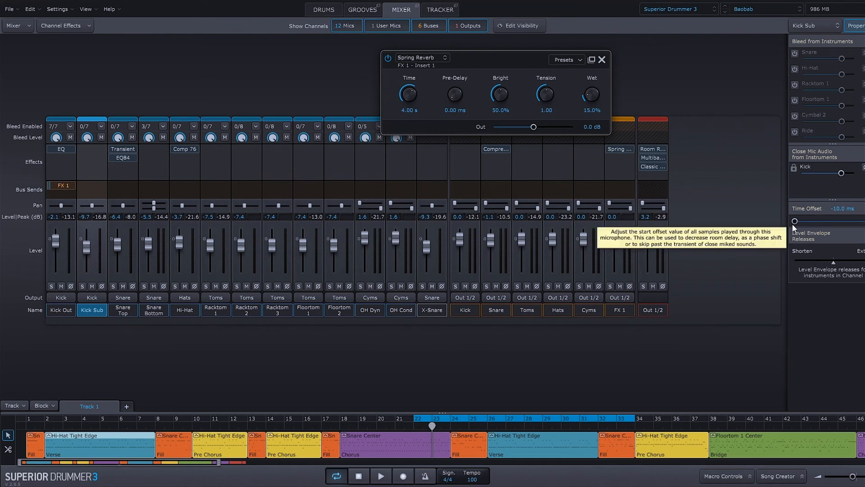
mouse_move(832, 253)
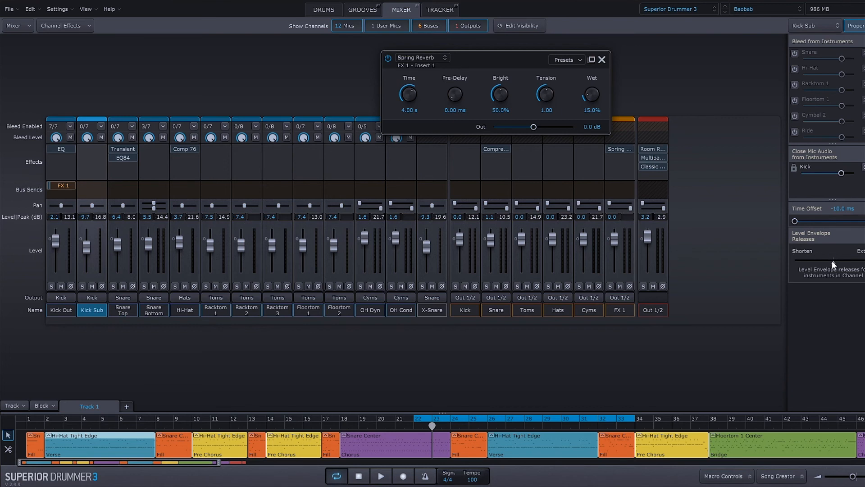
mouse_move(833, 265)
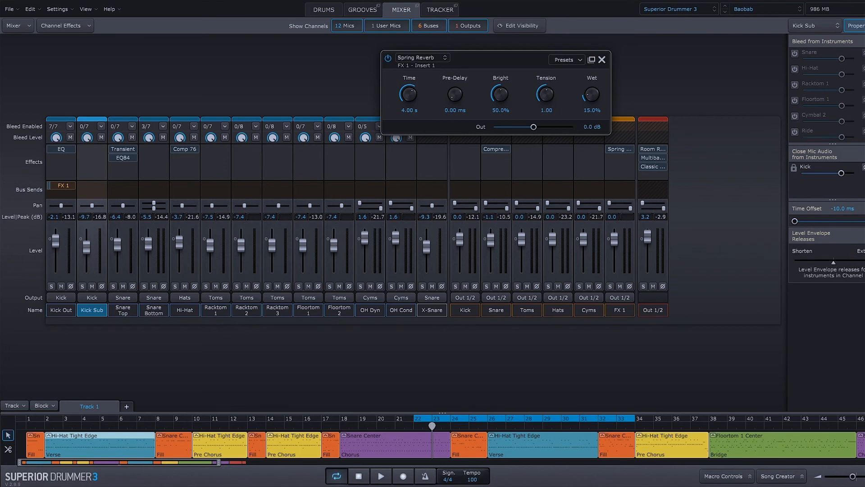
mouse_move(674, 204)
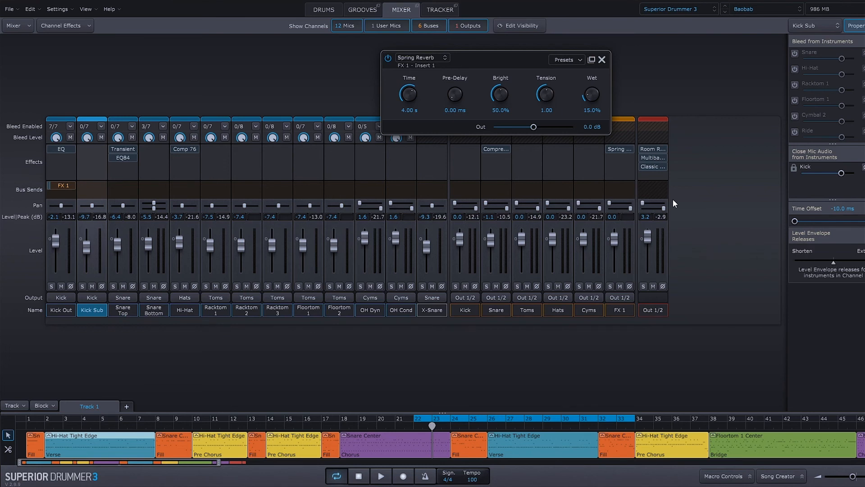
mouse_move(667, 203)
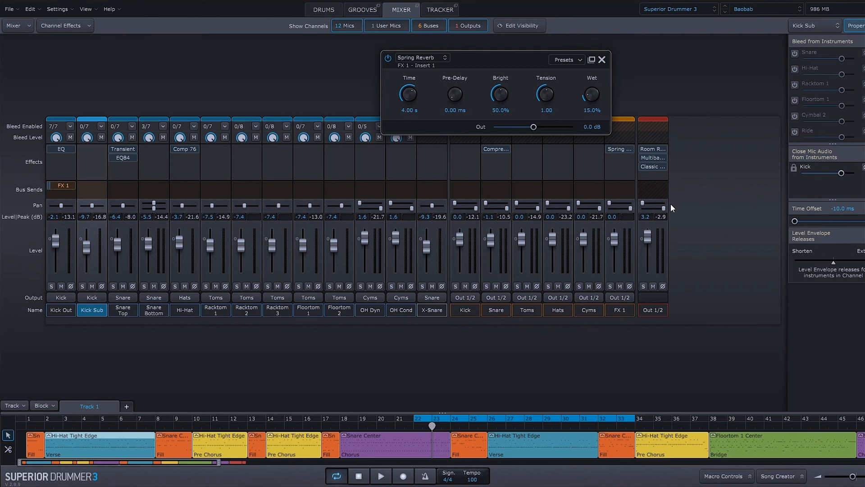
left_click(122, 309)
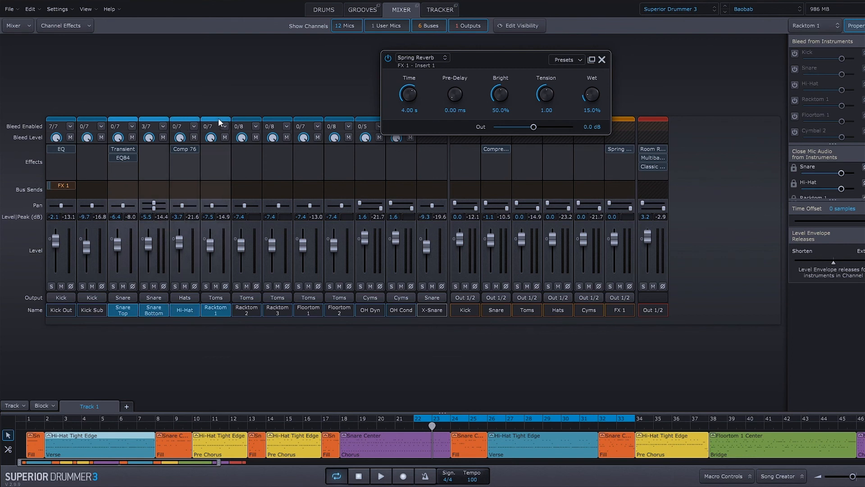
Step: Select Racktom 3 with other mics, then show the Kick bus channel's properties
left_click(277, 310)
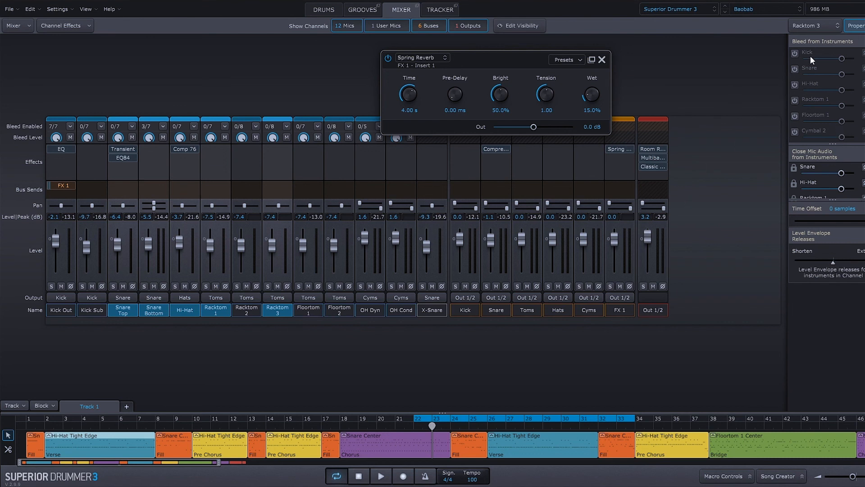
mouse_move(219, 110)
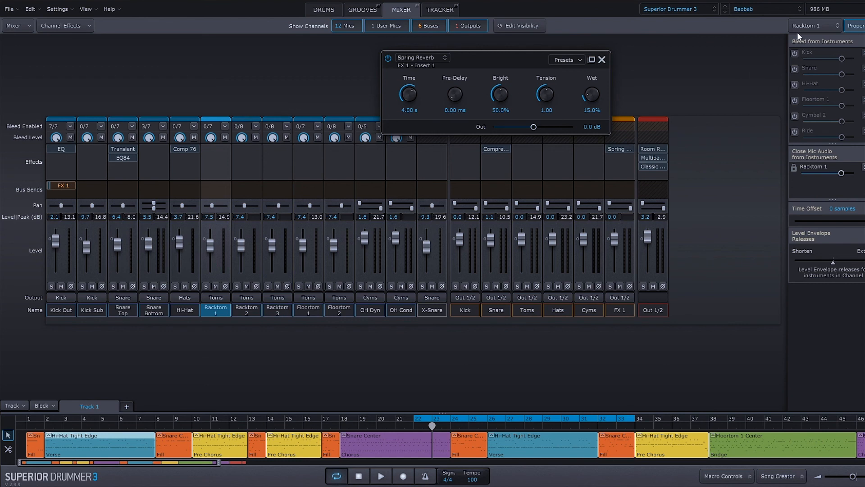
left_click(816, 25)
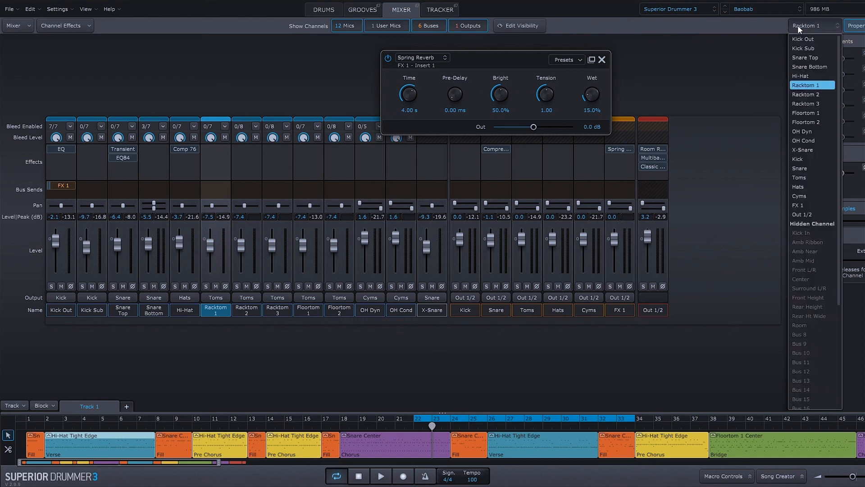
left_click(806, 159)
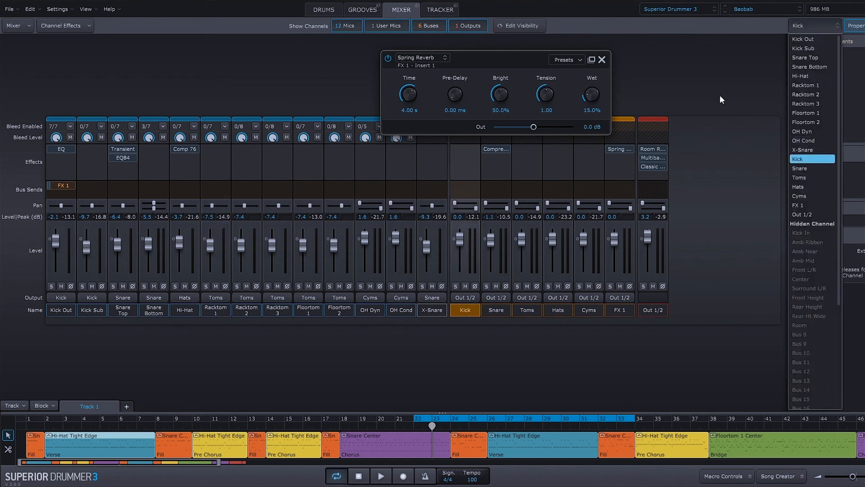